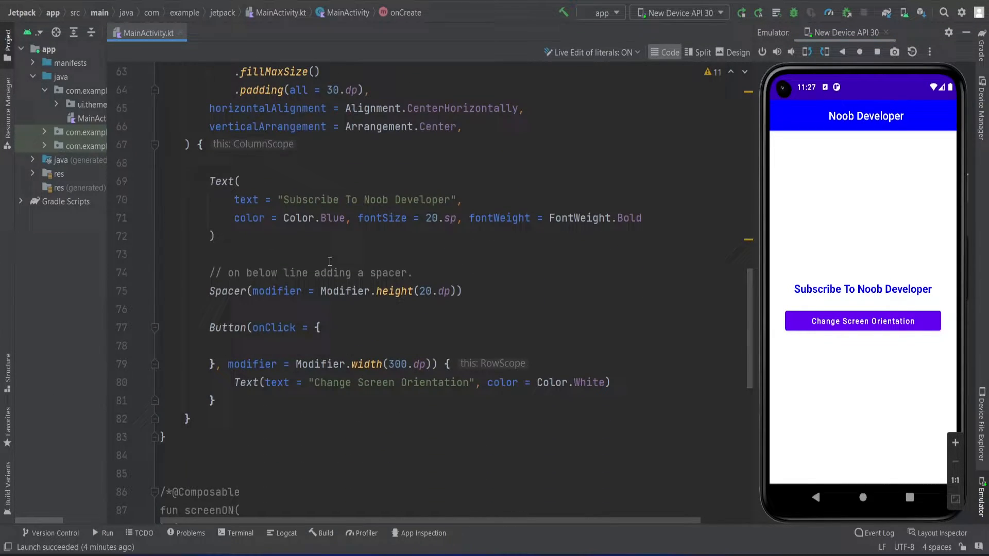
# Call ScreenOrientation(LocalContext.current) inside the Scaffold and give ScreenOrientation a 'context : Context' parameter.
pyautogui.scroll(-3)
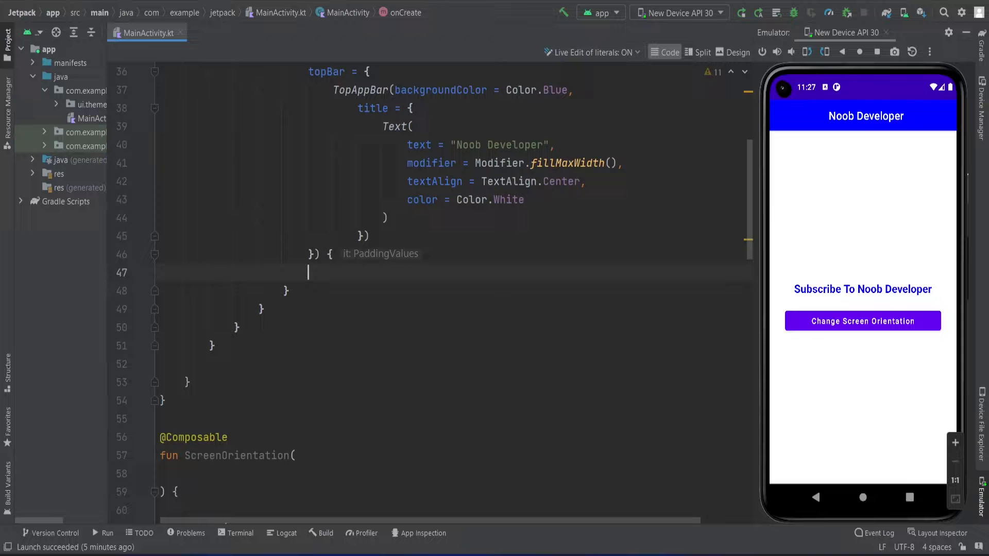
pyautogui.write('sC')
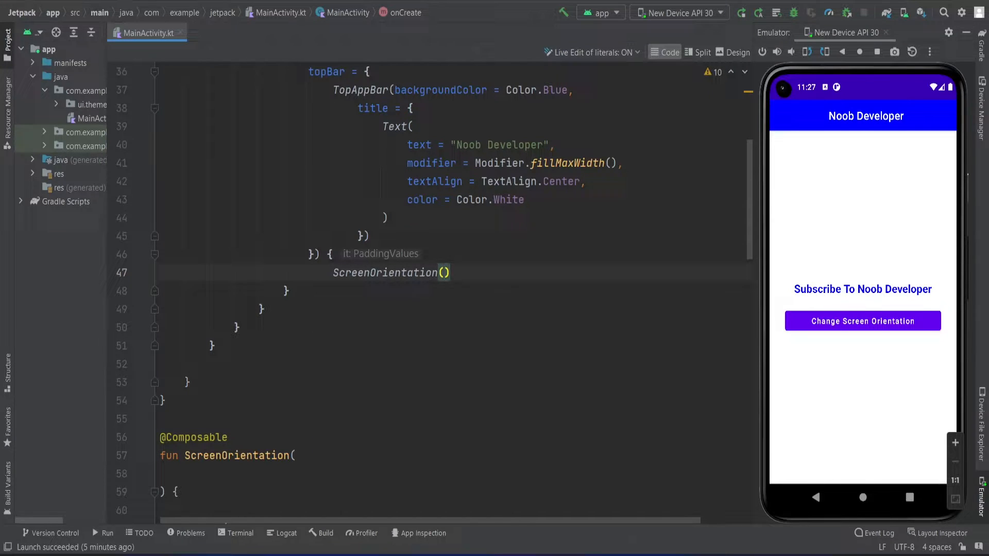
pyautogui.write('LocalContext.current')
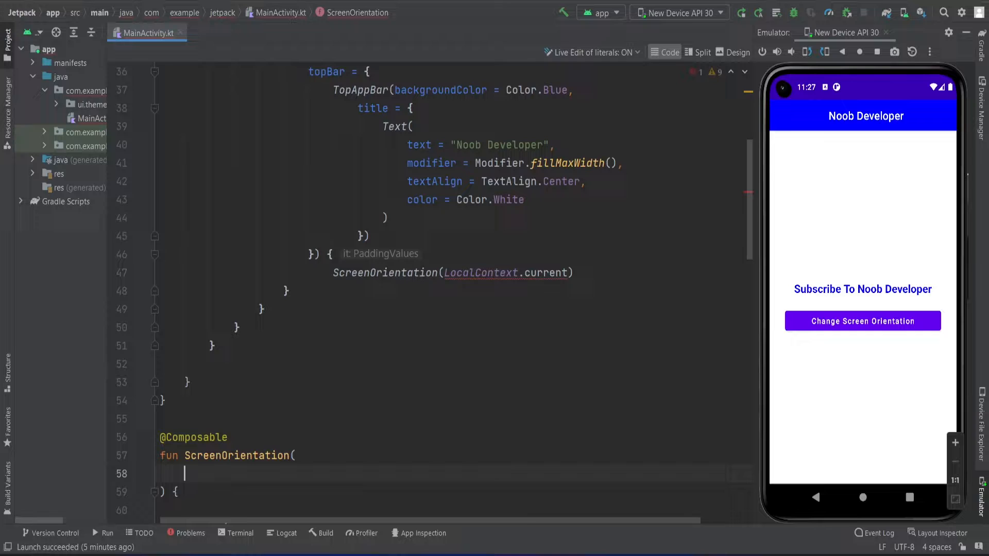
pyautogui.write('context C')
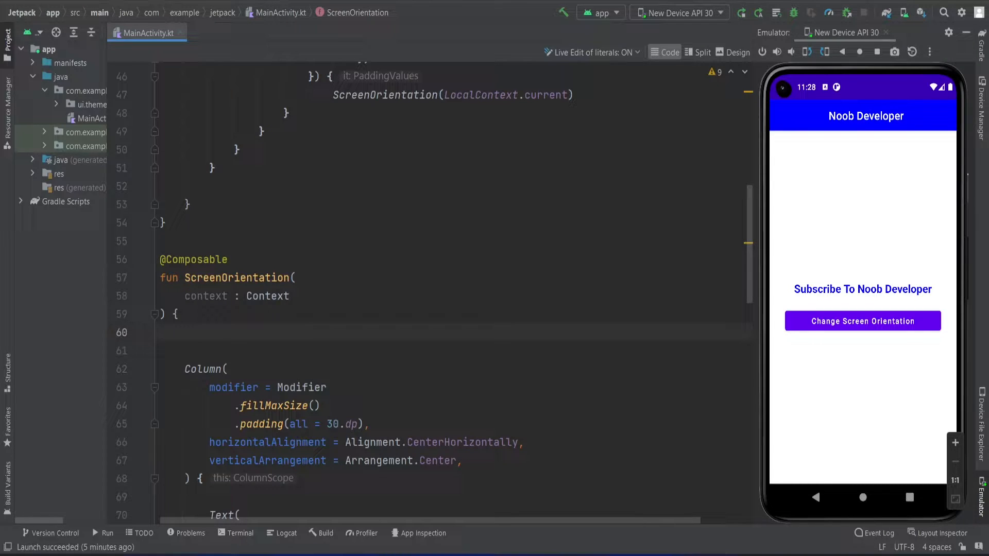
# Declare 'var portrait = remember { mutableStateOf(true) }' and 'var activity = context as Activity' in the composable body.
pyautogui.click(185, 333)
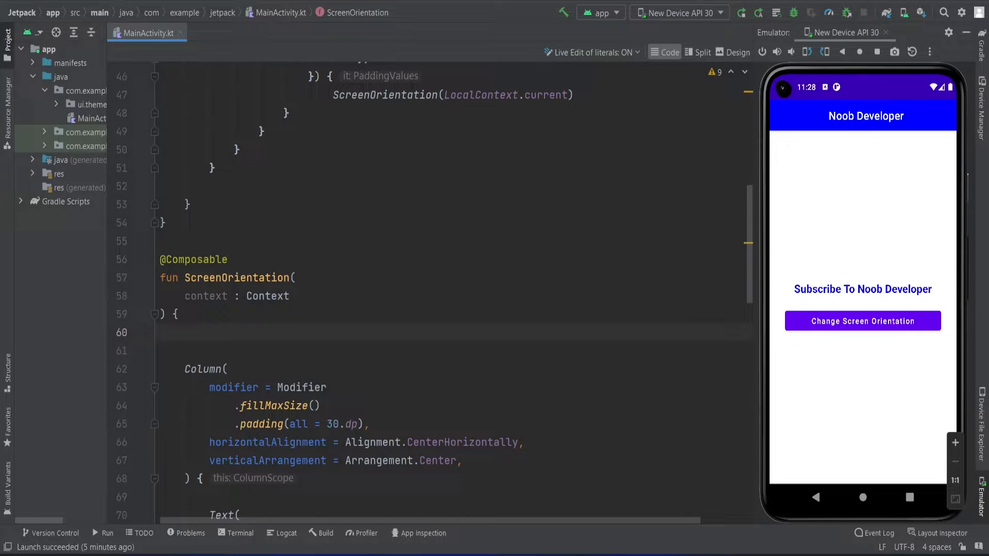
pyautogui.write('var port')
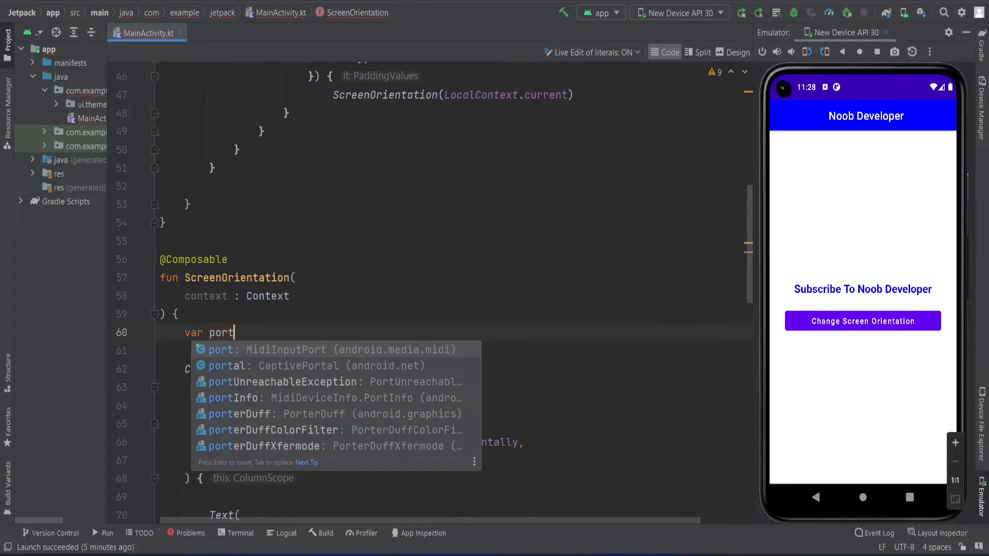
pyautogui.write('rait = remember {')
pyautogui.write('mutableStateOf(true')
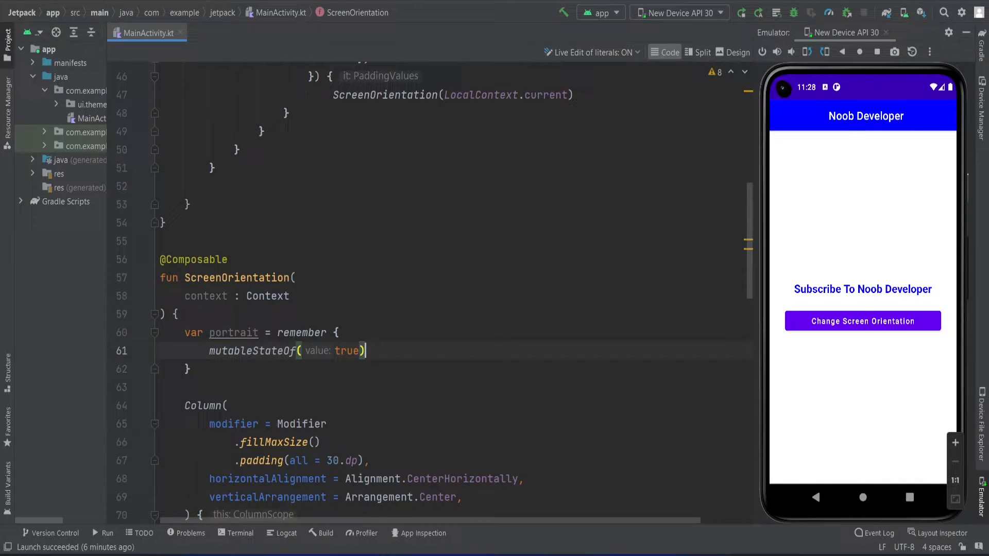
pyautogui.write('var activity =')
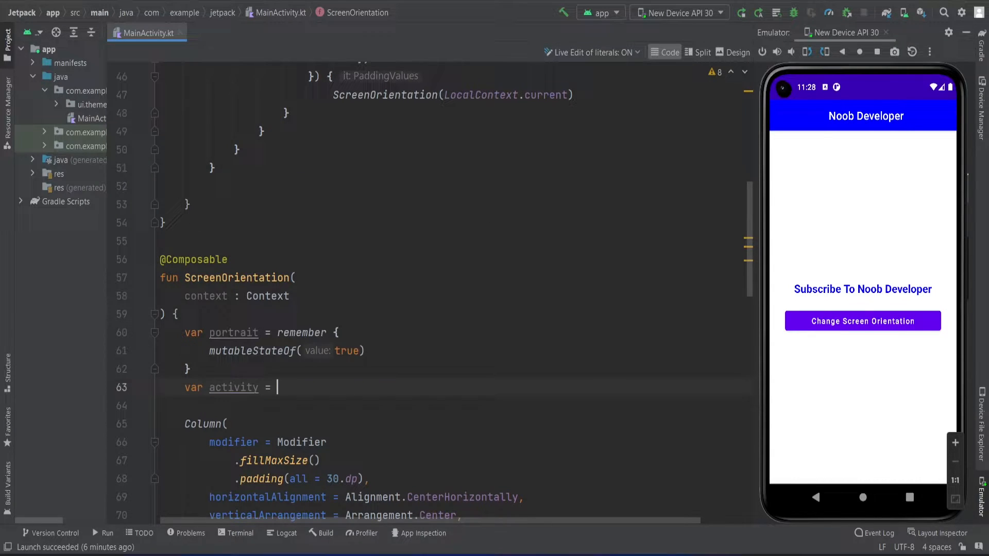
pyautogui.write('context as Ac')
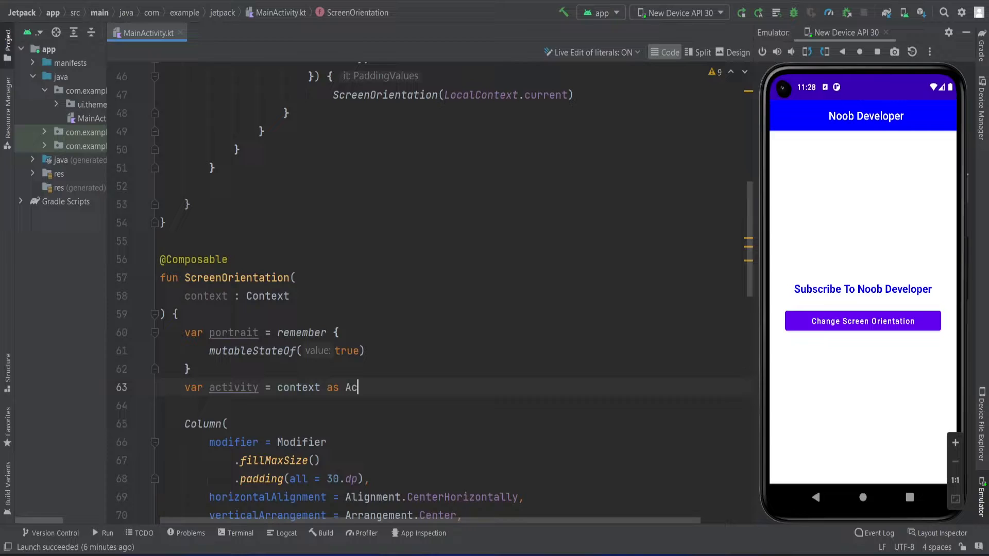
pyautogui.write('tivity')
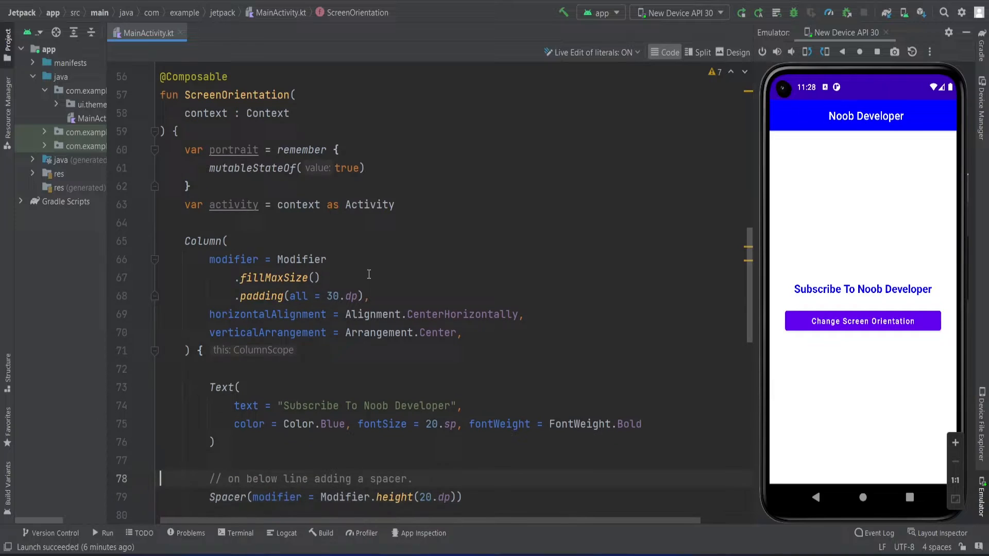
# In onClick, set activity.requestedOrientation to ActivityInfo.SCREEN_ORIENTATION_LANDSCAPE when portrait.value is true.
pyautogui.scroll(-3)
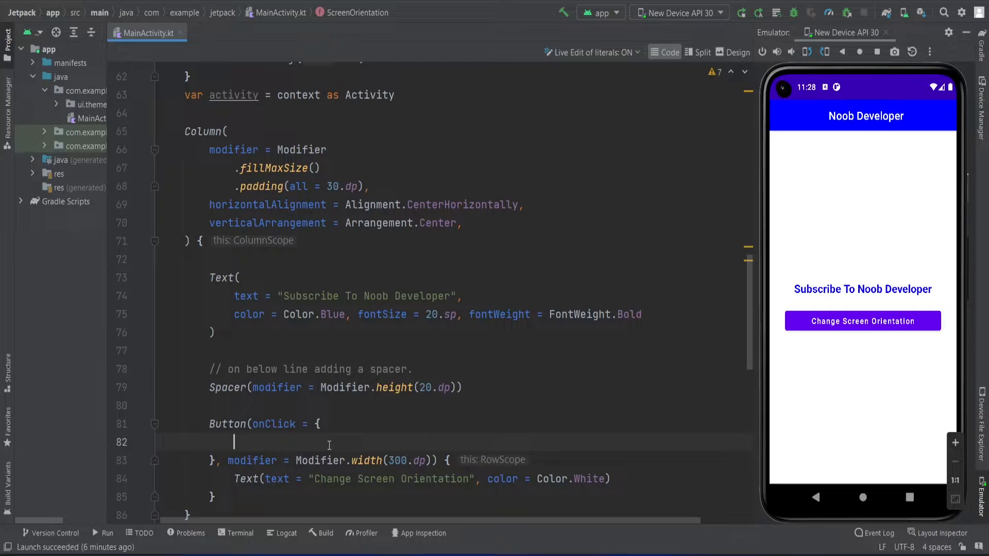
pyautogui.write('if(portrait.value){')
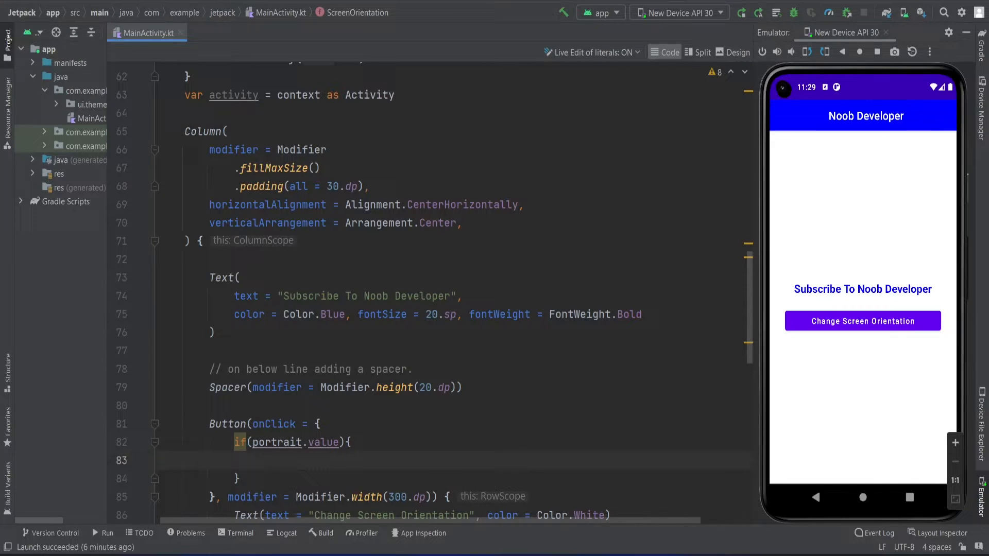
pyautogui.write('activity.')
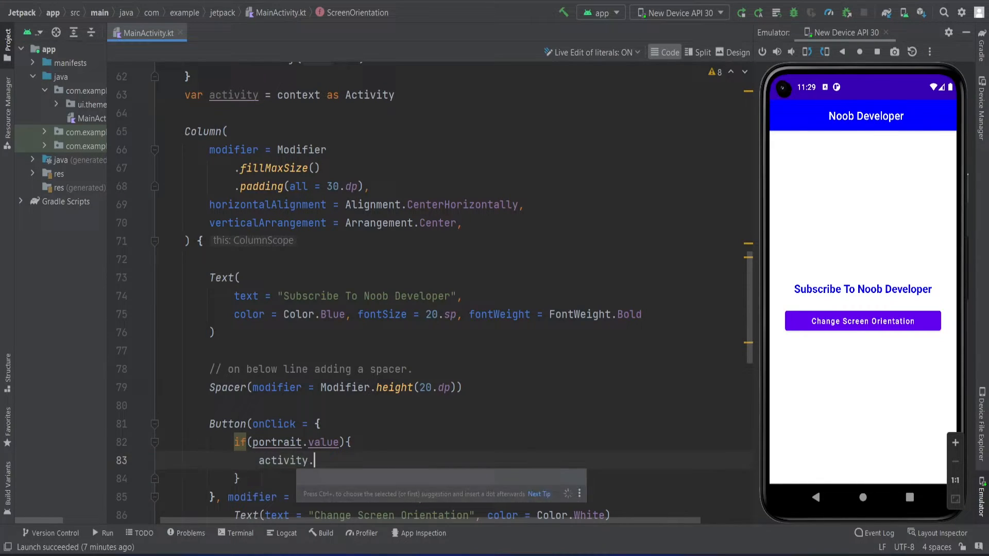
pyautogui.write('requestedOrientation')
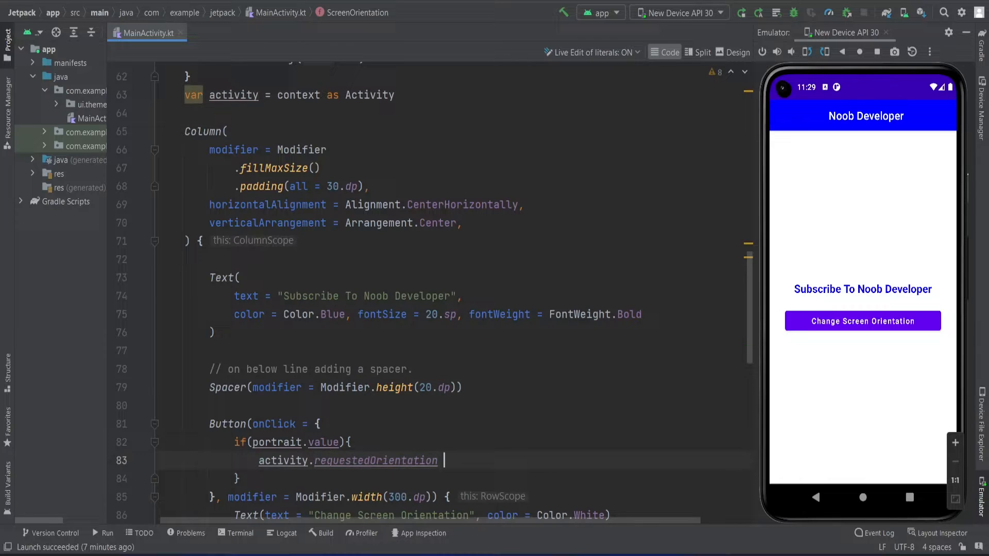
pyautogui.write('=')
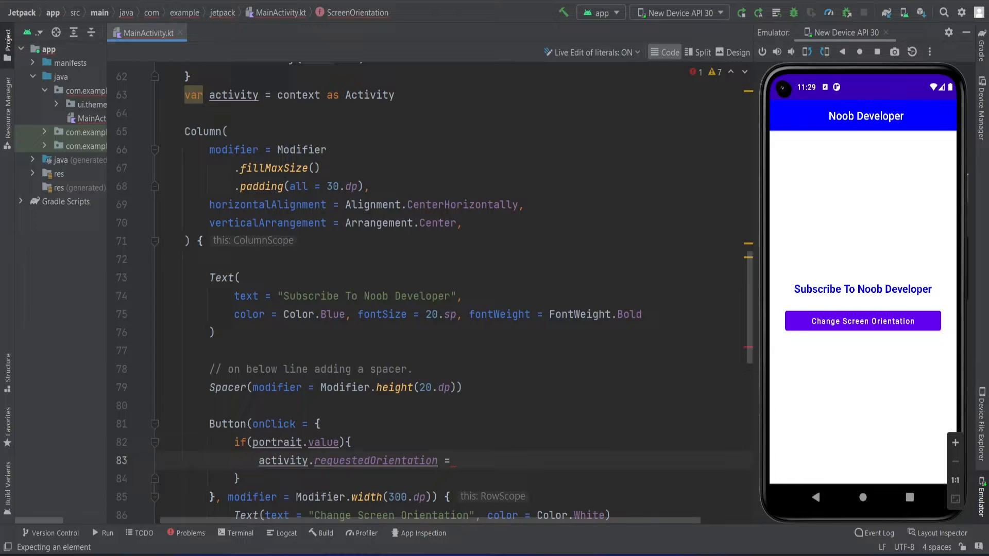
pyautogui.write('ActivityInfo.')
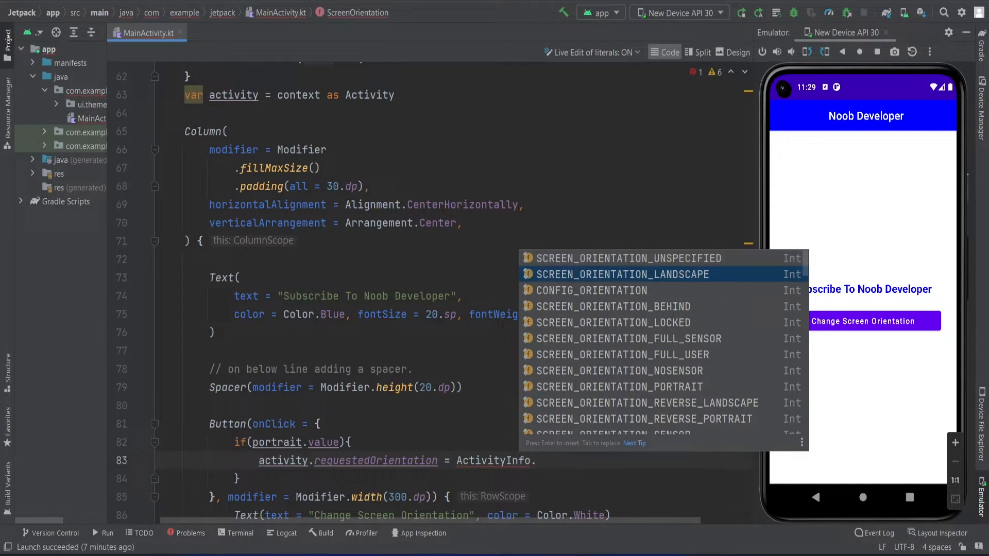
pyautogui.press('Enter')
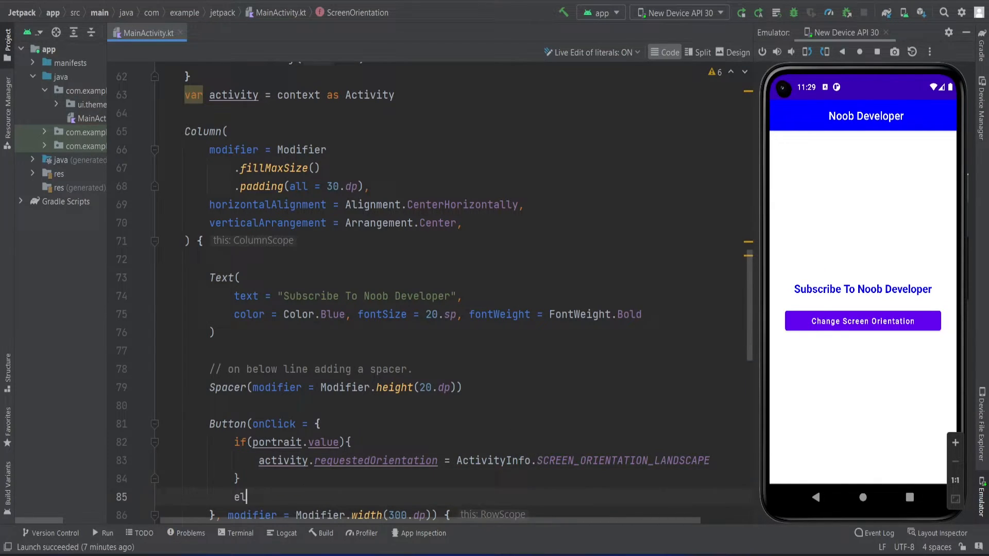
# Add an else branch setting activity.requestedOrientation to ActivityInfo.SCREEN_ORIENTATION_UNSPECIFIED.
pyautogui.write('se{')
pyautogui.write('activity.requestedOrientation = ActivityInfo.SCREEN_ORIENTATION_UNSPECIFIED')
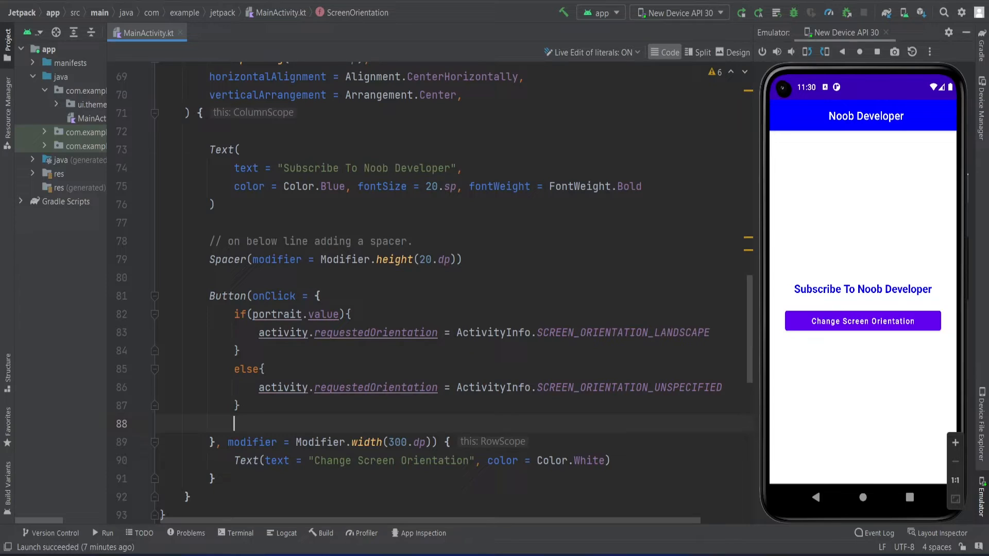
# End onClick with 'portrait.value = !portrait.value' to toggle the state.
pyautogui.write('portrait = !portrait')
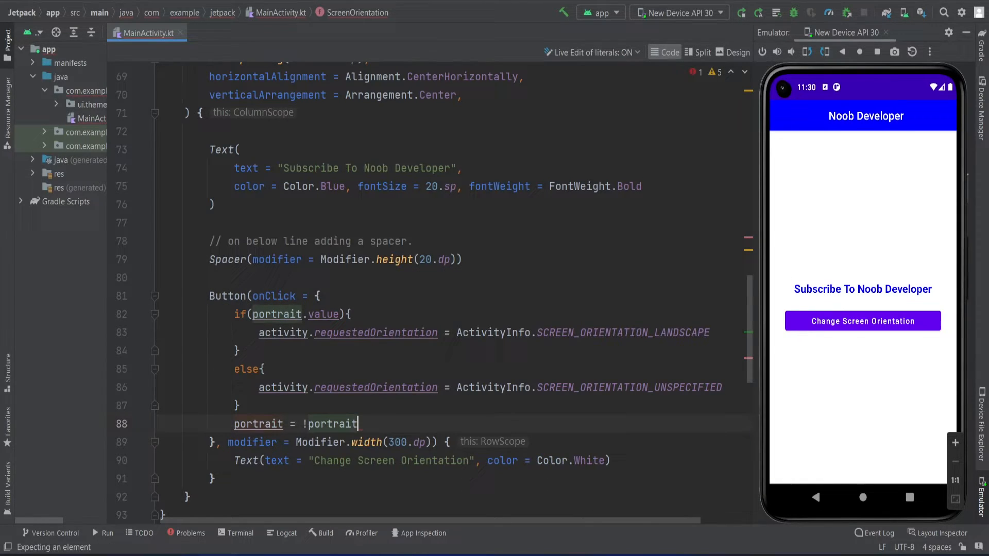
pyautogui.write('.value;')
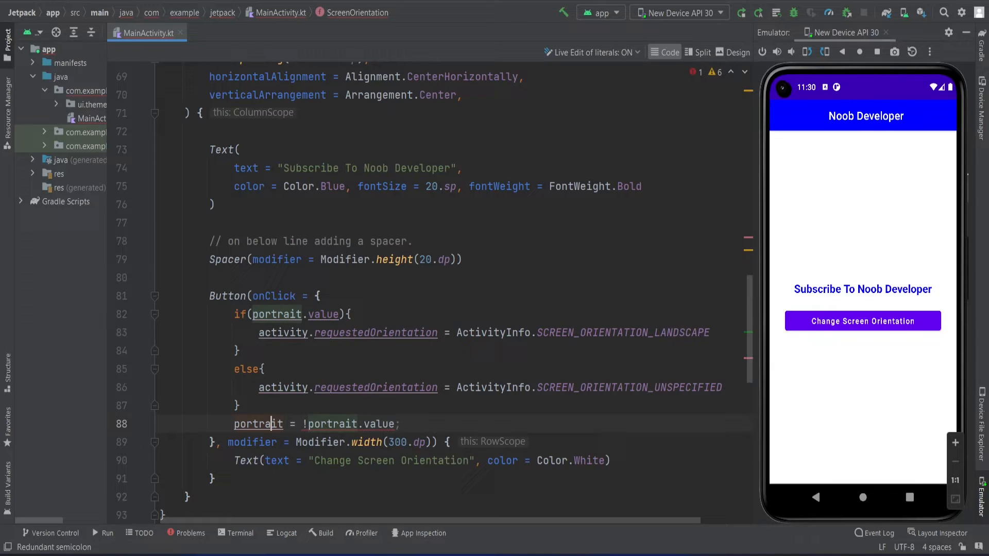
pyautogui.write('.value')
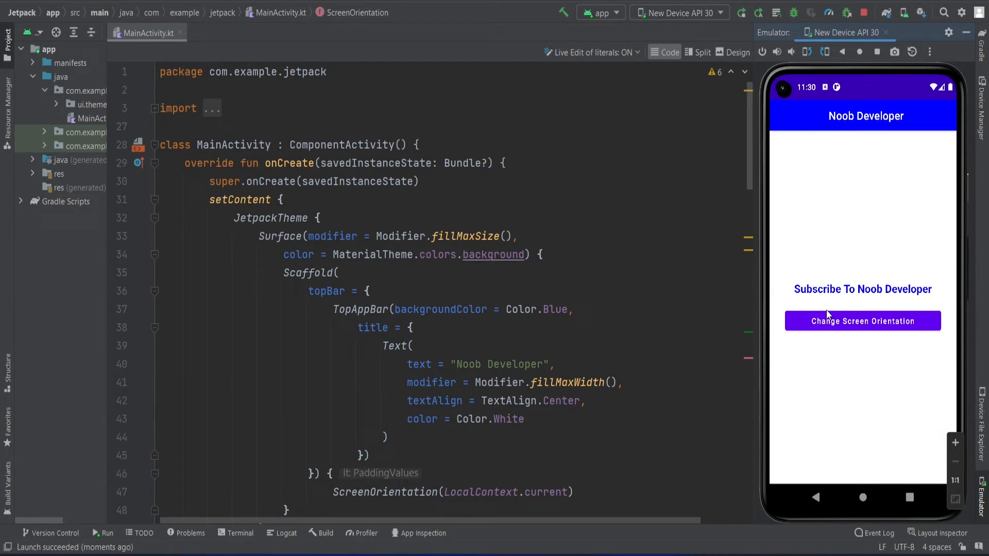
pyautogui.moveTo(941, 62)
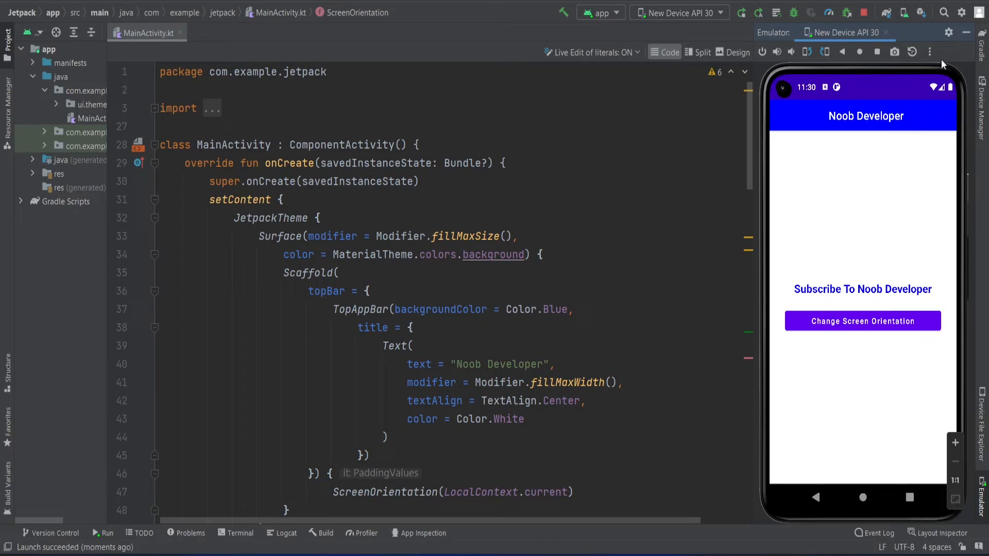